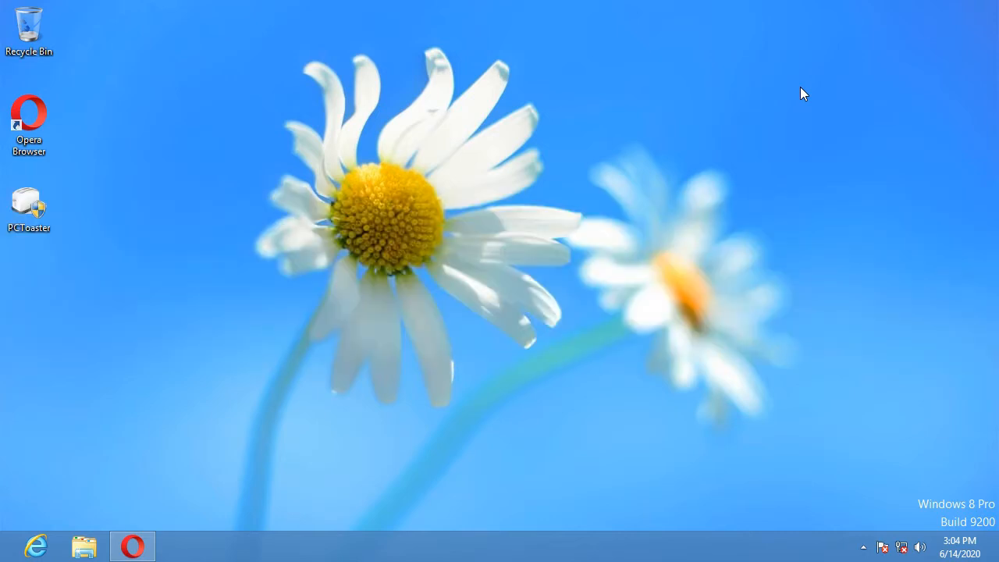
pyautogui.moveTo(760, 110)
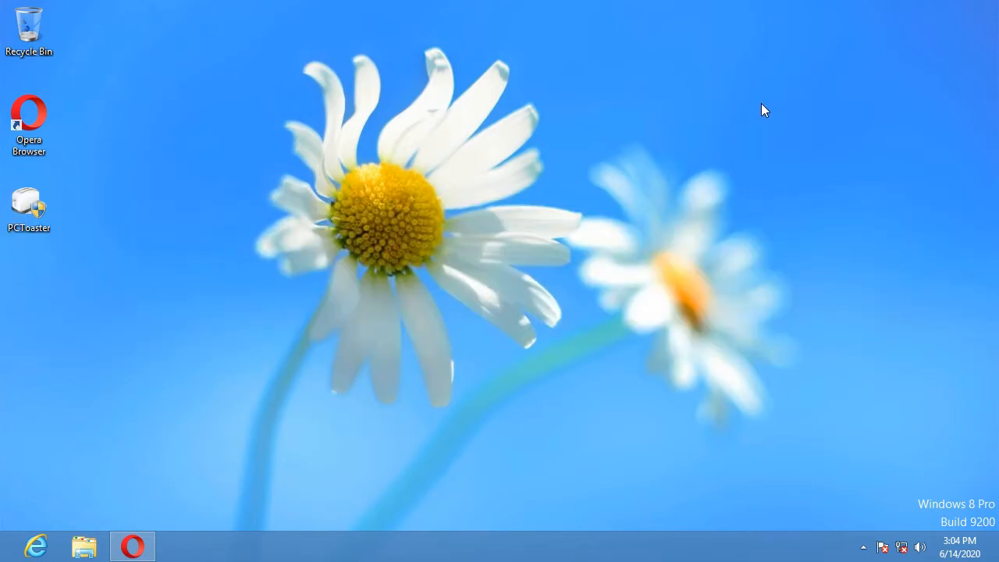
pyautogui.moveTo(536, 220)
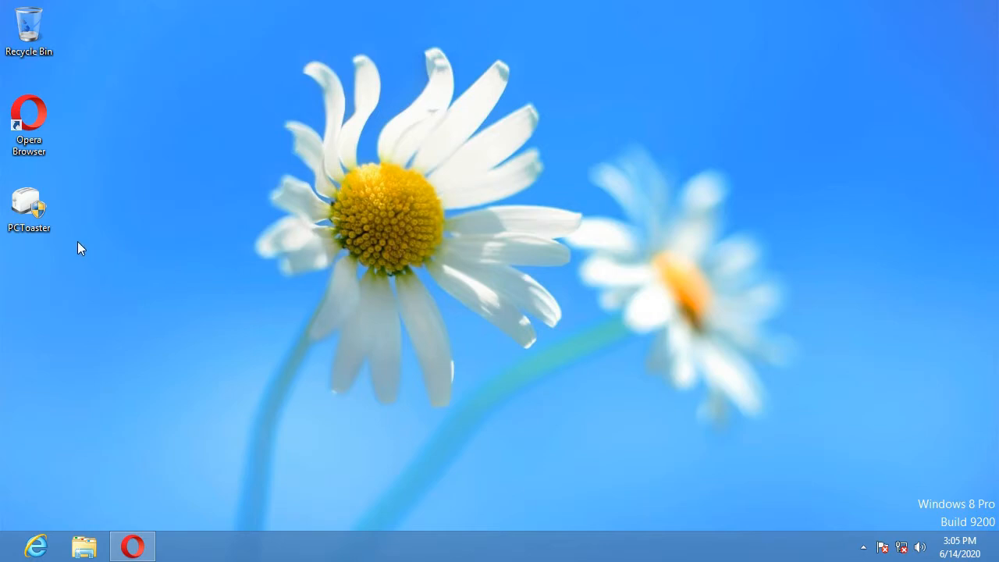
pyautogui.moveTo(39, 208)
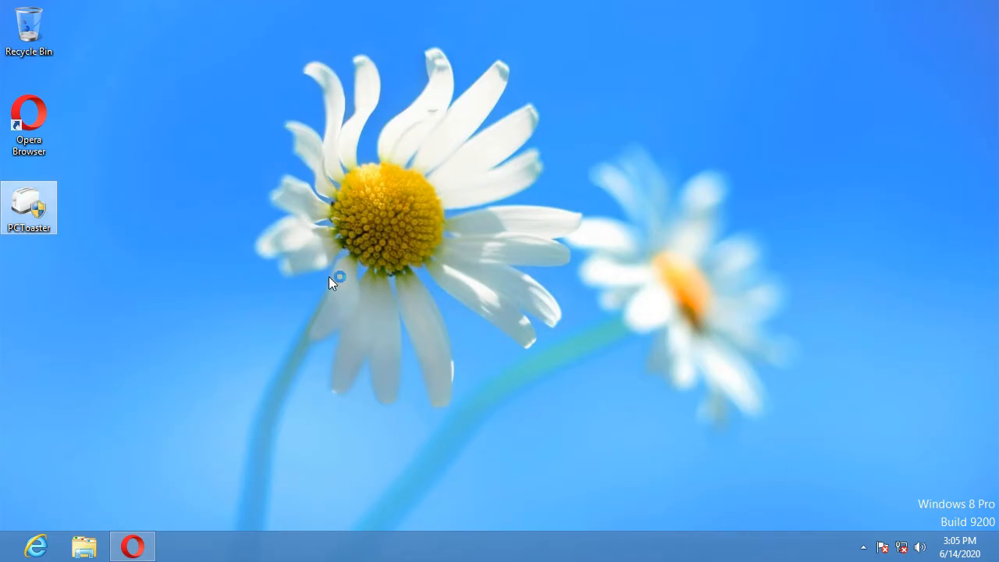
# Launch PCToaster from the desktop icon and dismiss the Java Runtime Environment notice.
pyautogui.doubleClick(29, 207)
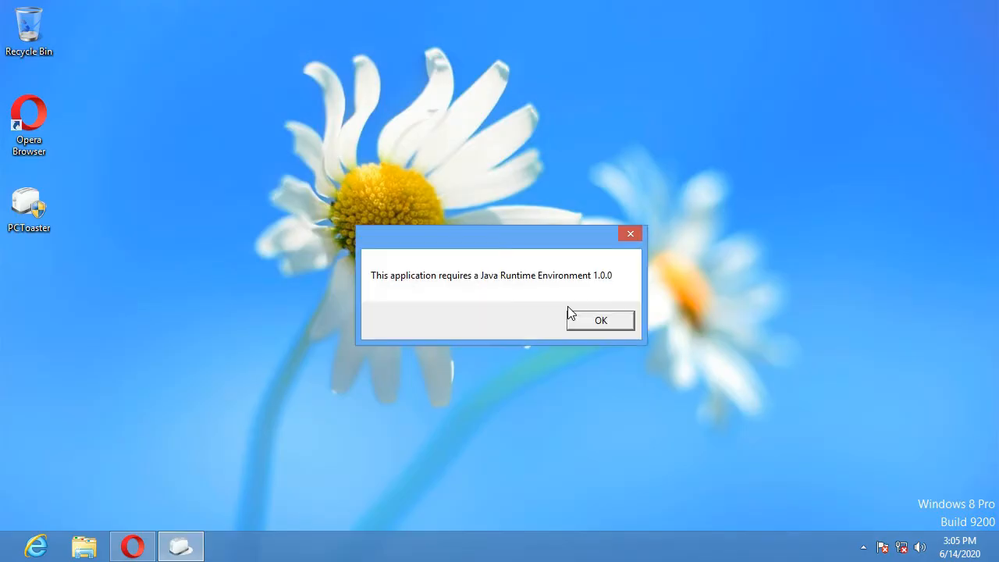
pyautogui.moveTo(470, 295)
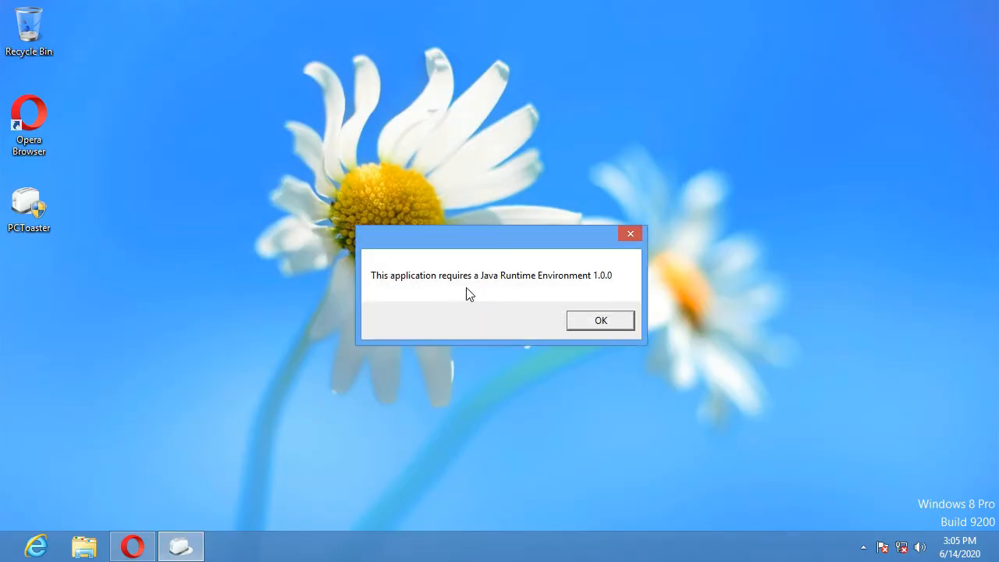
pyautogui.moveTo(606, 331)
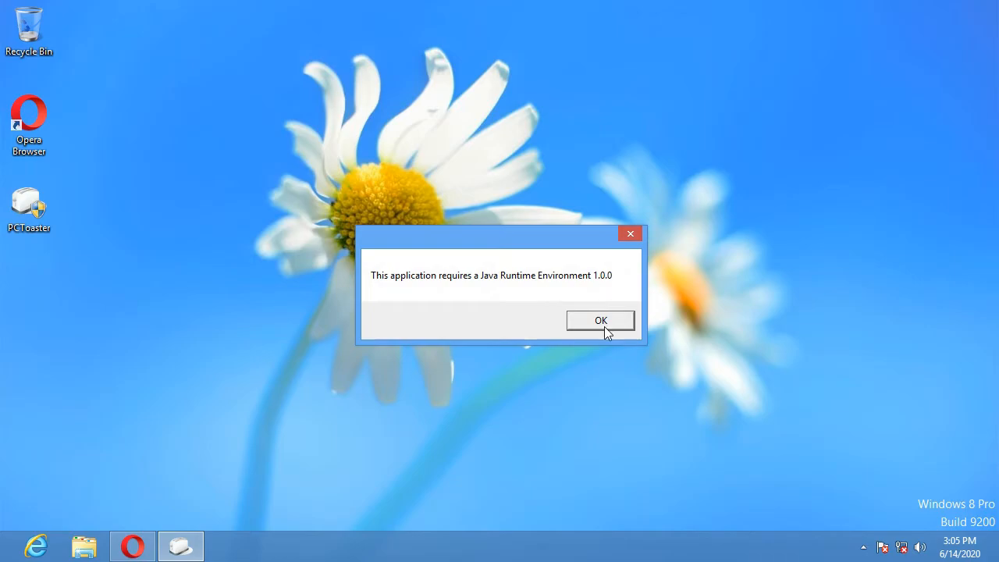
pyautogui.click(600, 321)
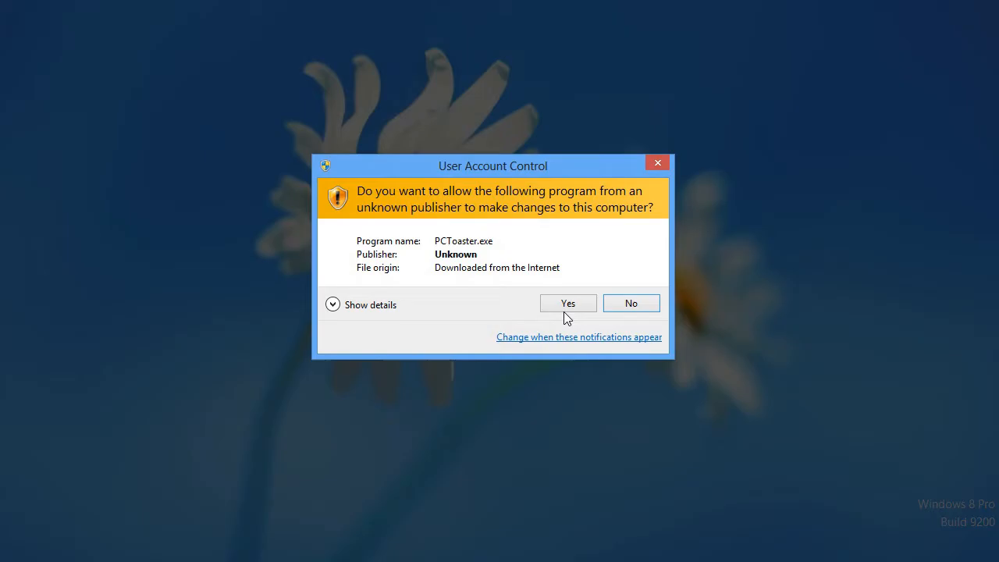
# Allow PCToaster.exe through User Account Control, try Exit, and dismiss 'Button is not available'.
pyautogui.click(567, 303)
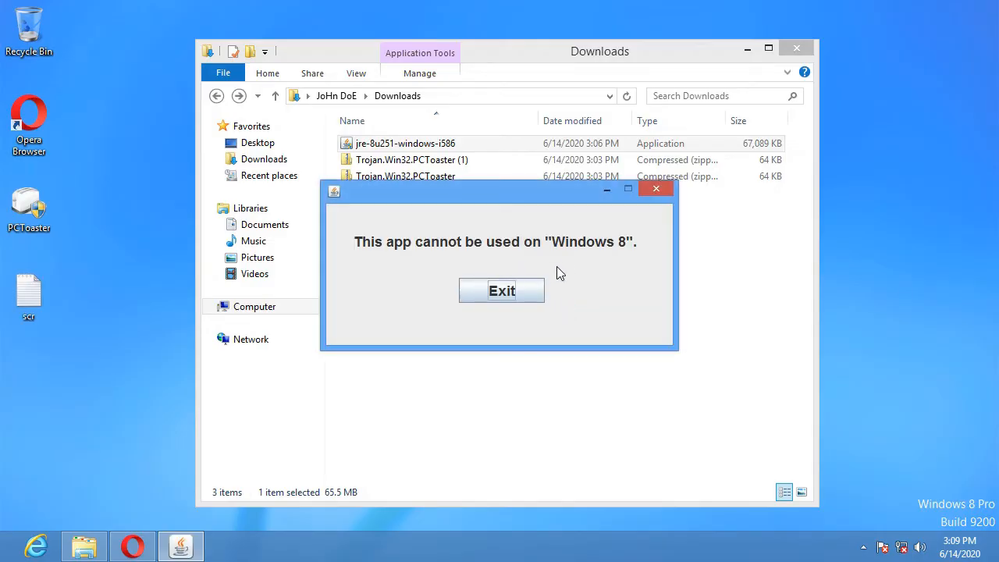
pyautogui.click(501, 290)
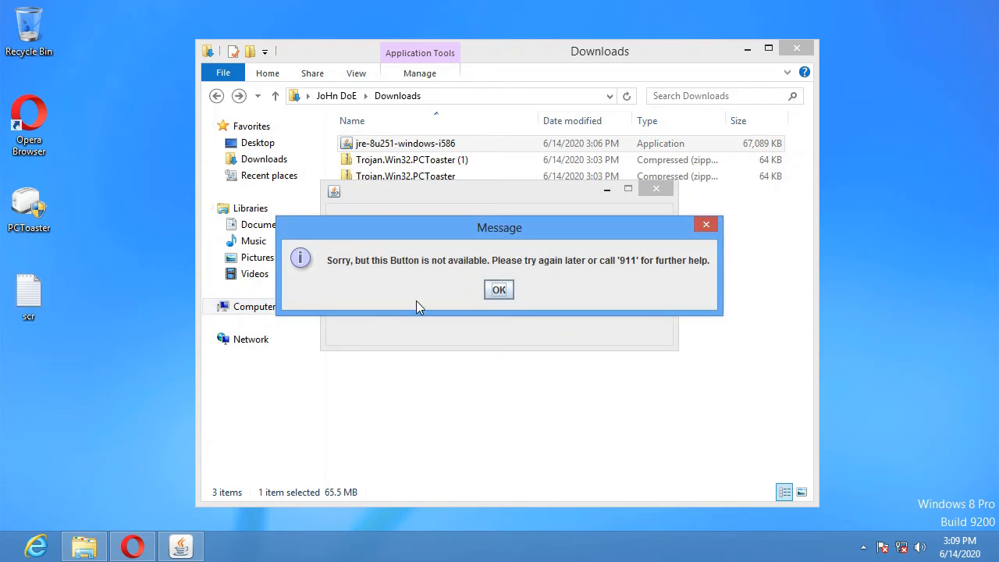
pyautogui.moveTo(522, 277)
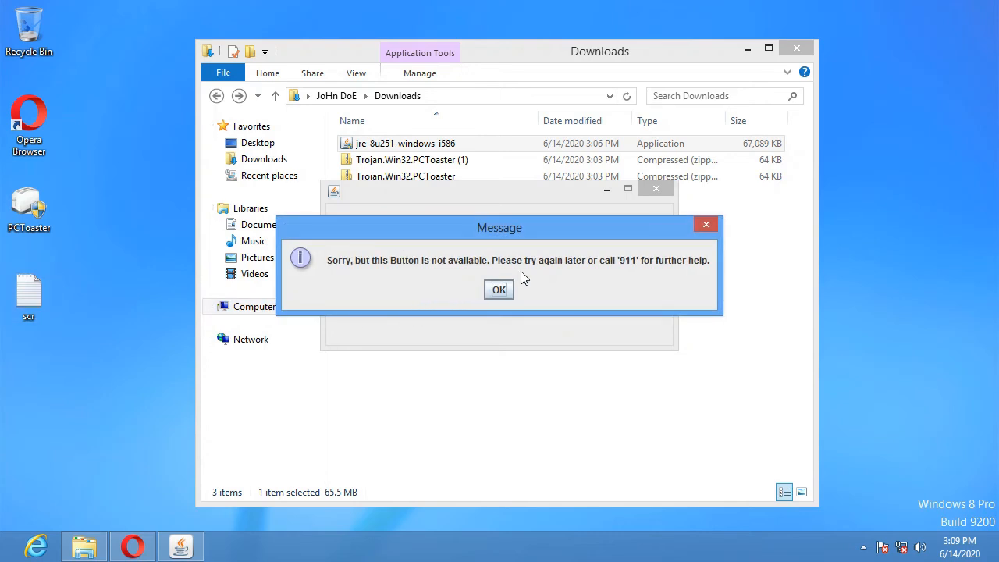
pyautogui.moveTo(627, 277)
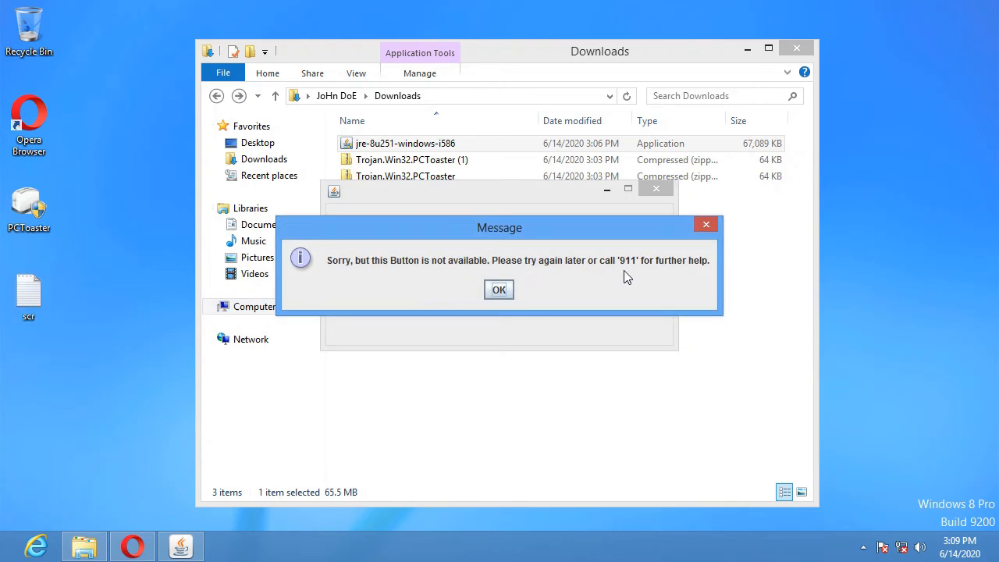
pyautogui.click(498, 289)
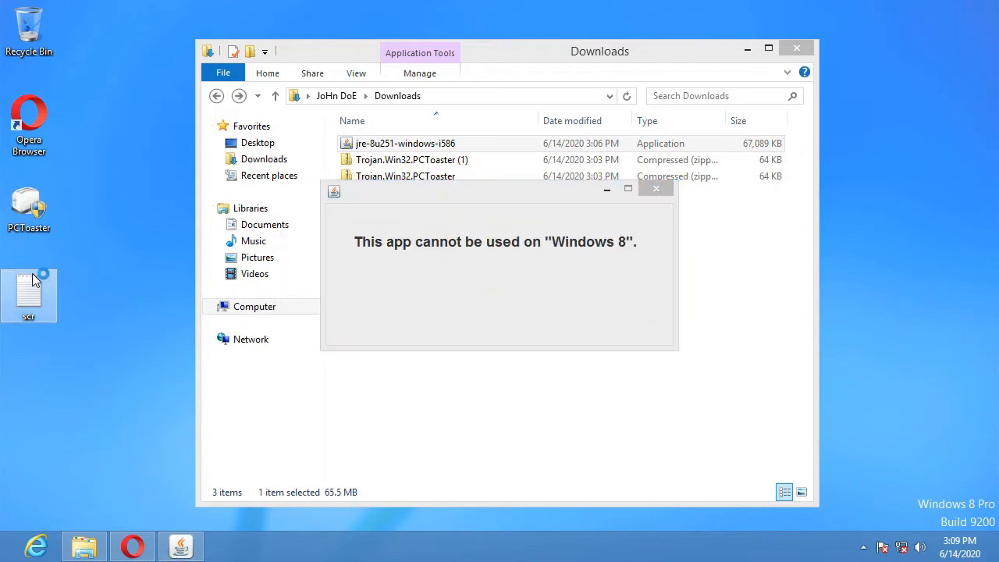
# Open the scr text file, close the PCToaster window, then reopen and close scr.
pyautogui.doubleClick(29, 291)
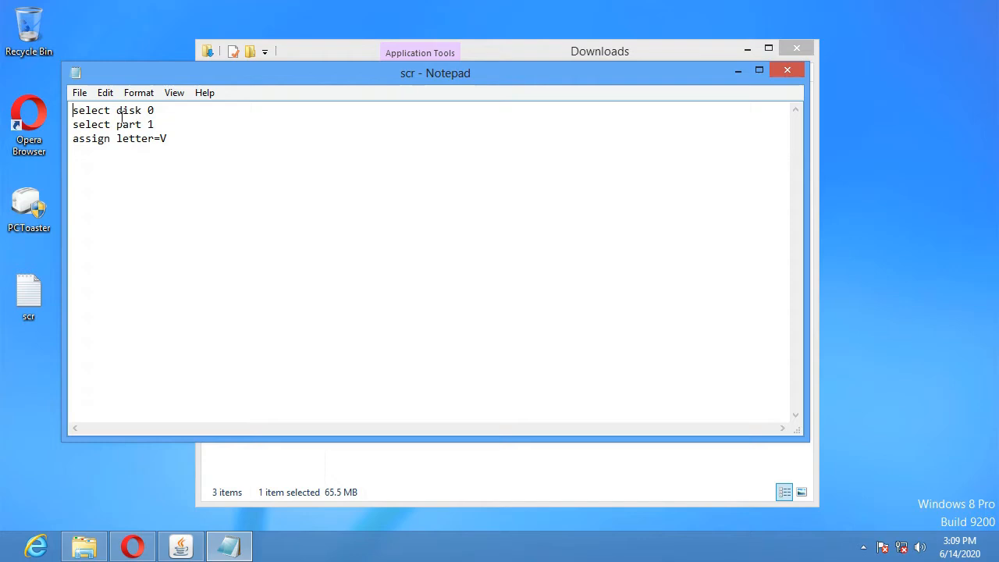
pyautogui.moveTo(732, 62)
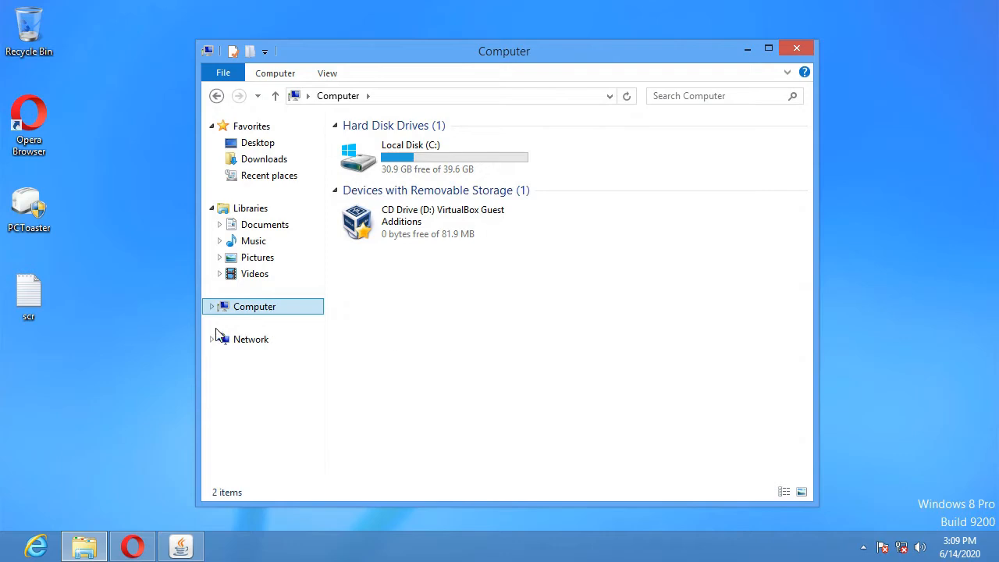
pyautogui.click(181, 545)
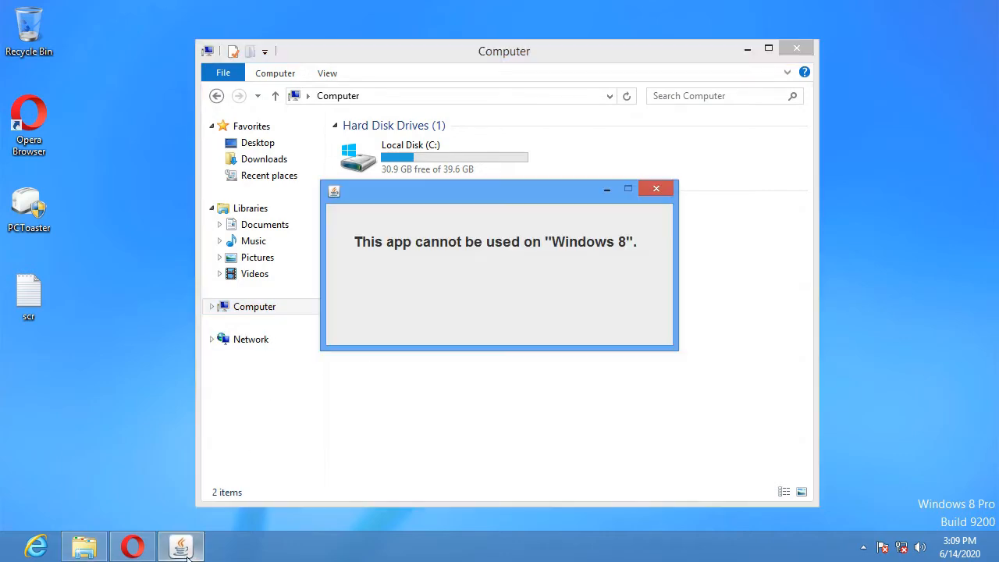
pyautogui.click(655, 188)
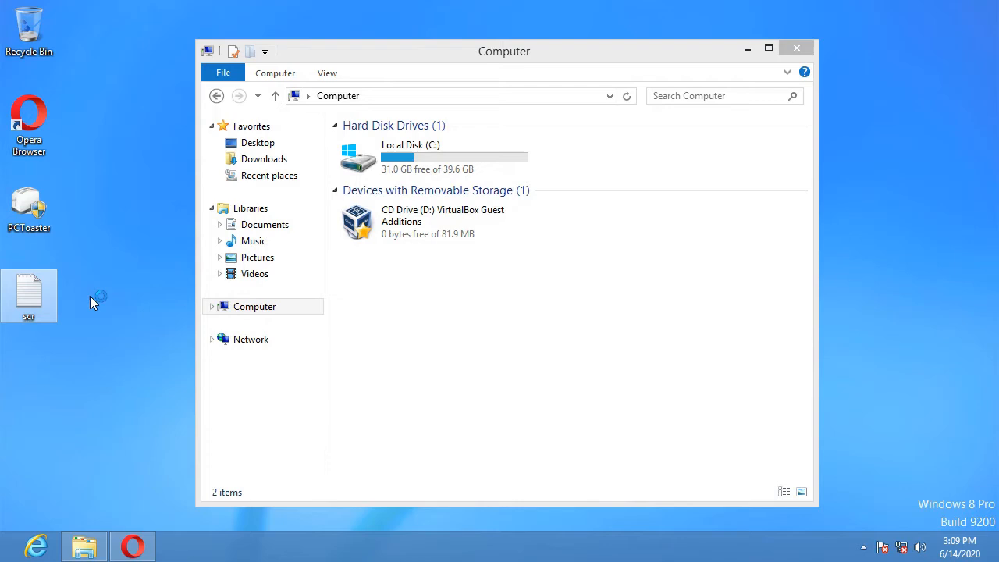
pyautogui.doubleClick(28, 290)
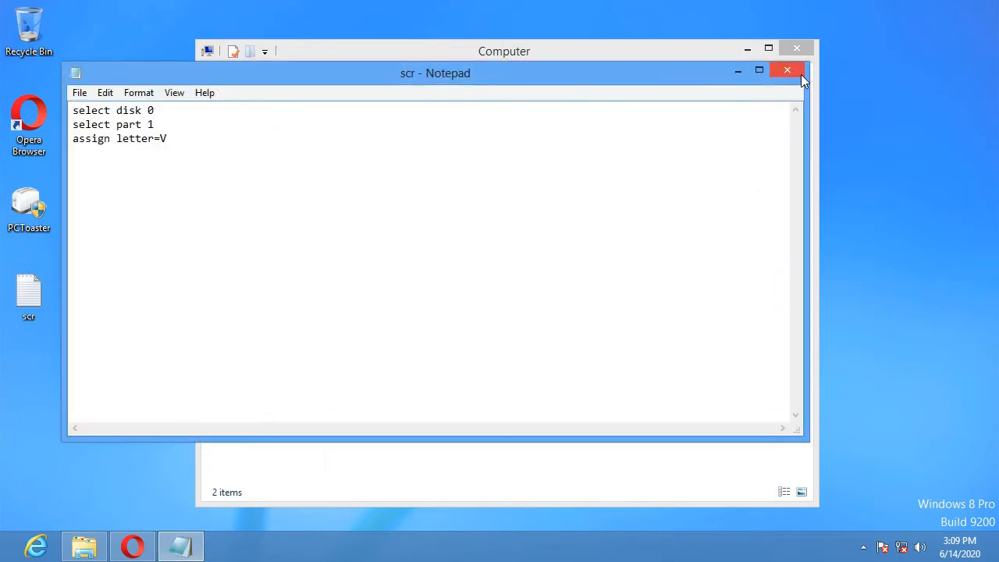
pyautogui.click(787, 71)
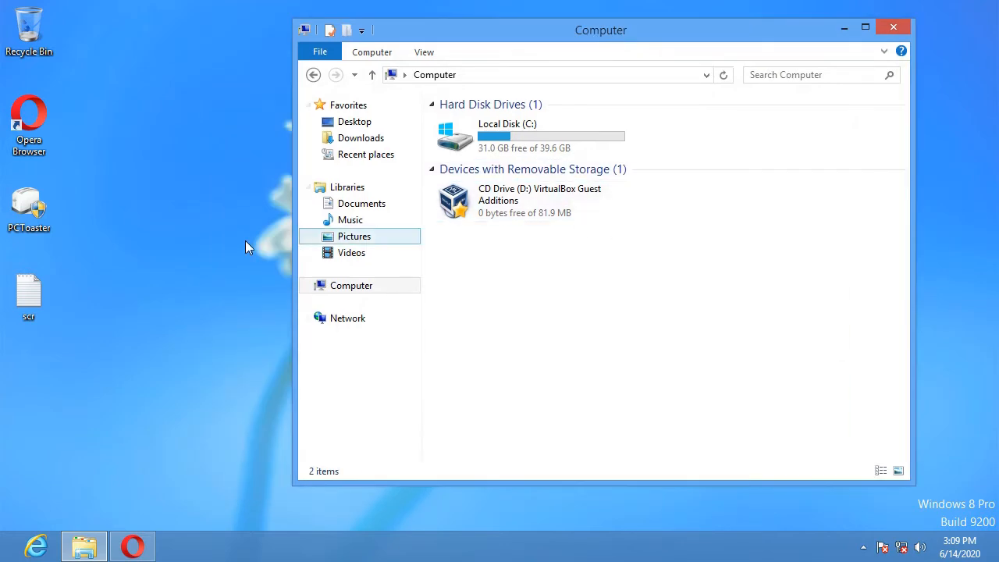
# Click the desktop icon and close the orange automatic restart warning banner.
pyautogui.click(29, 203)
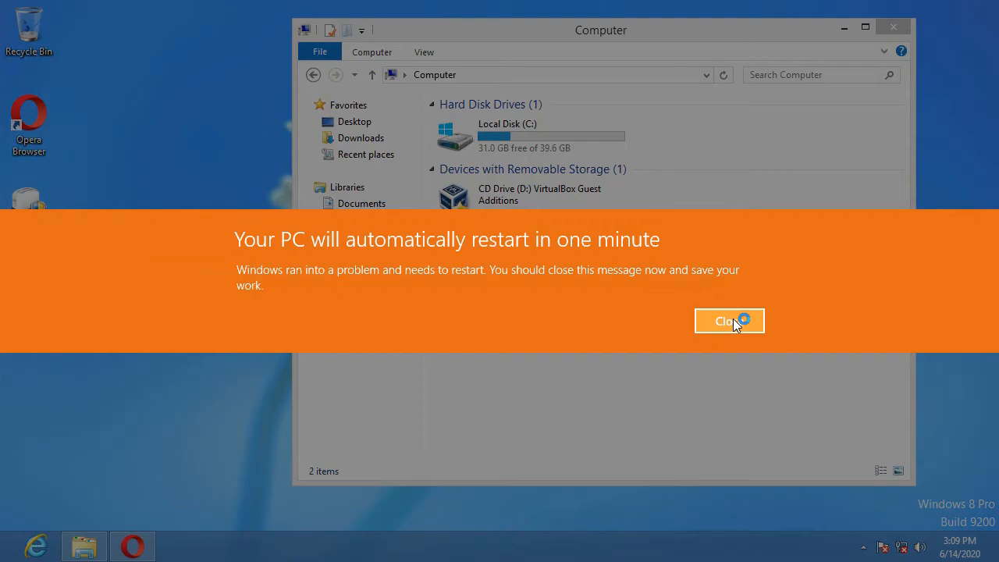
pyautogui.click(729, 321)
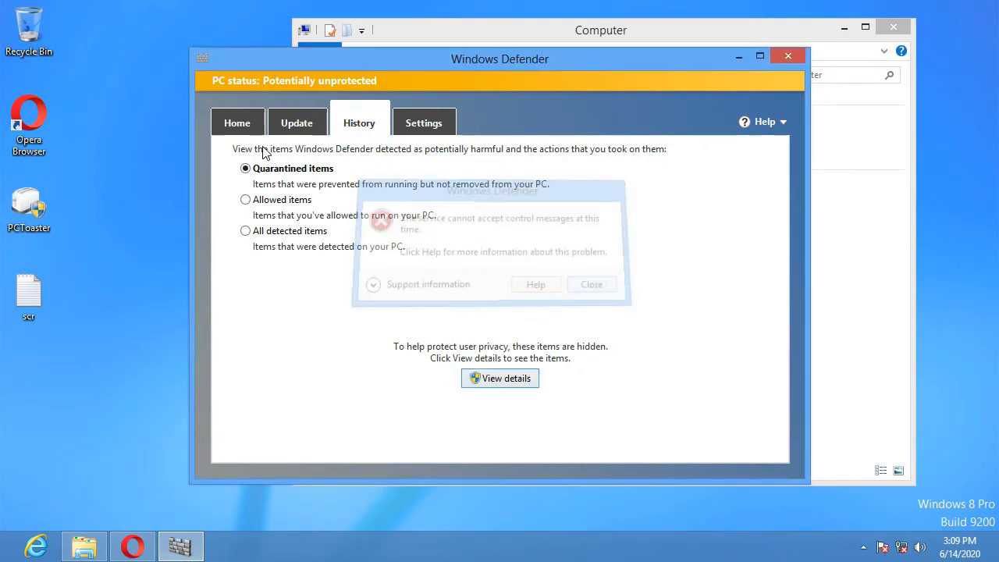
# Save the real-time protection setting, view detection History, then close Windows Defender.
pyautogui.click(424, 122)
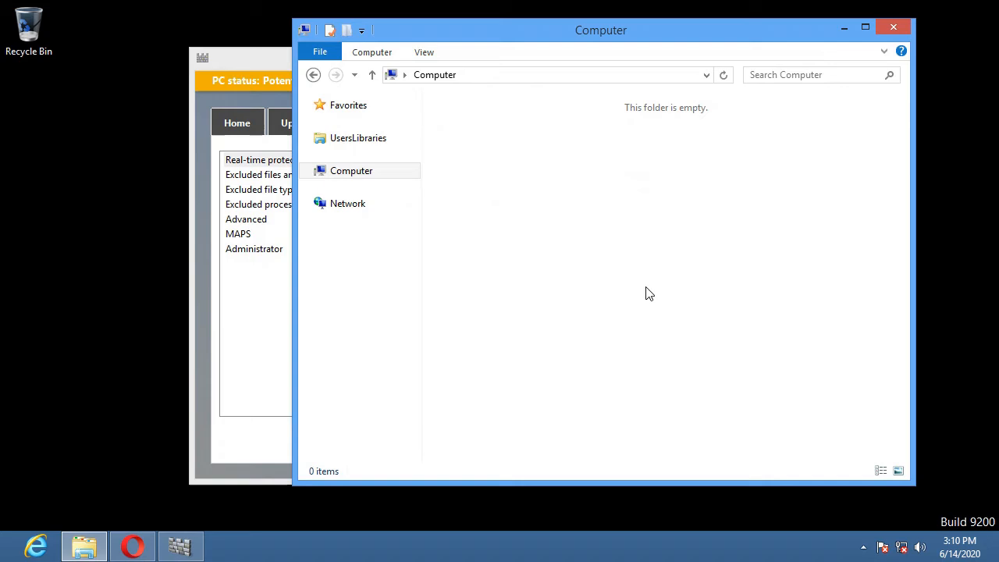
pyautogui.moveTo(642, 160)
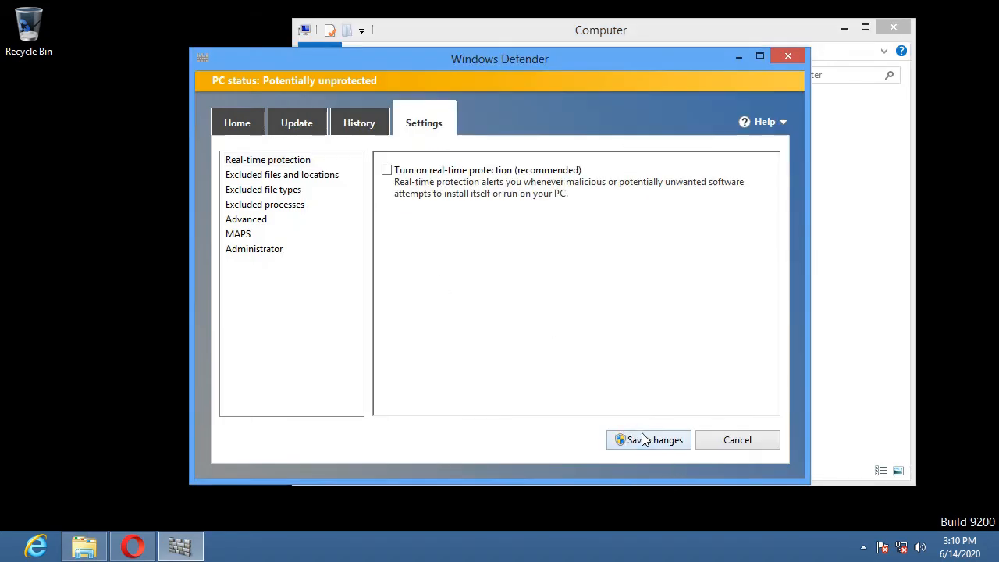
pyautogui.click(649, 439)
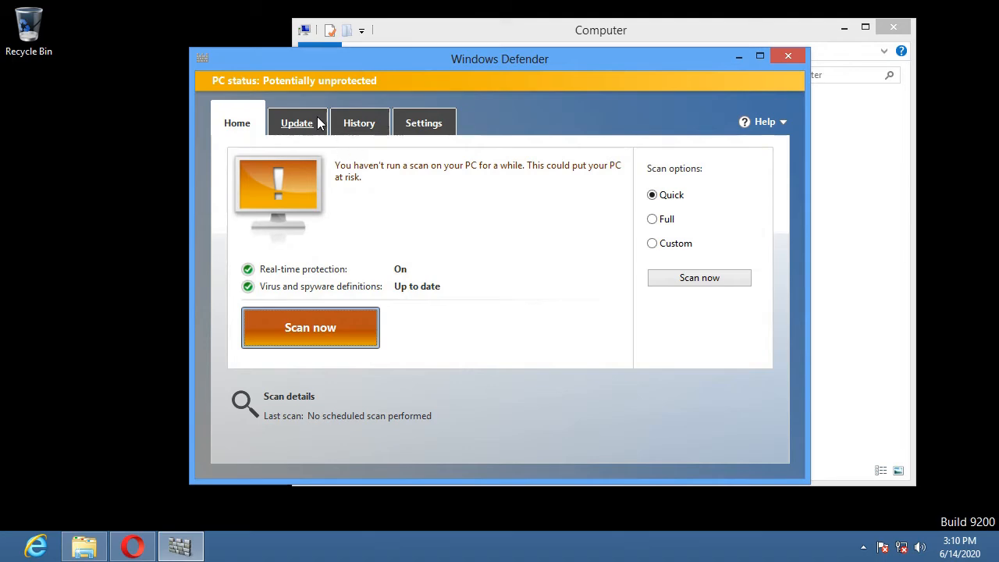
pyautogui.click(358, 122)
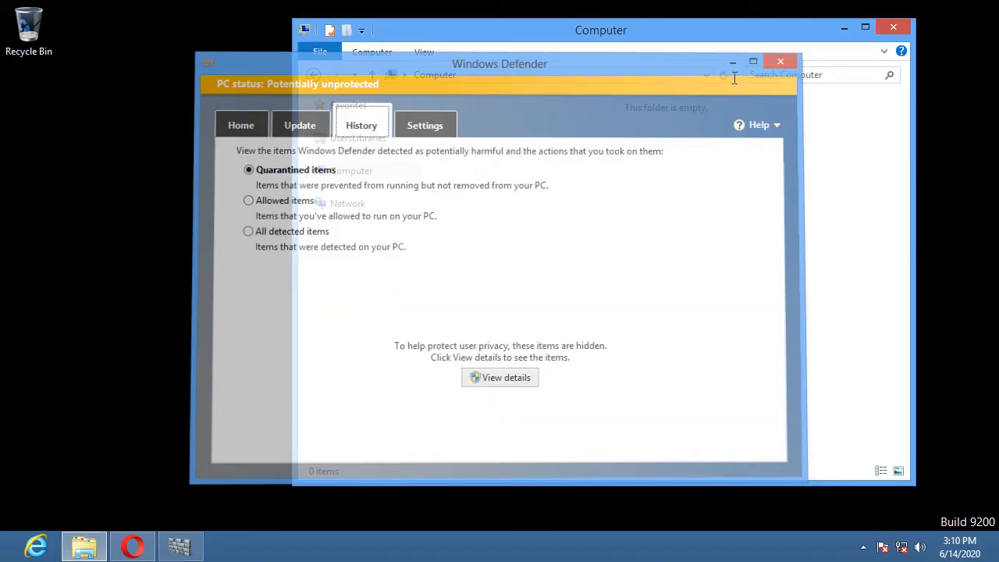
pyautogui.click(780, 61)
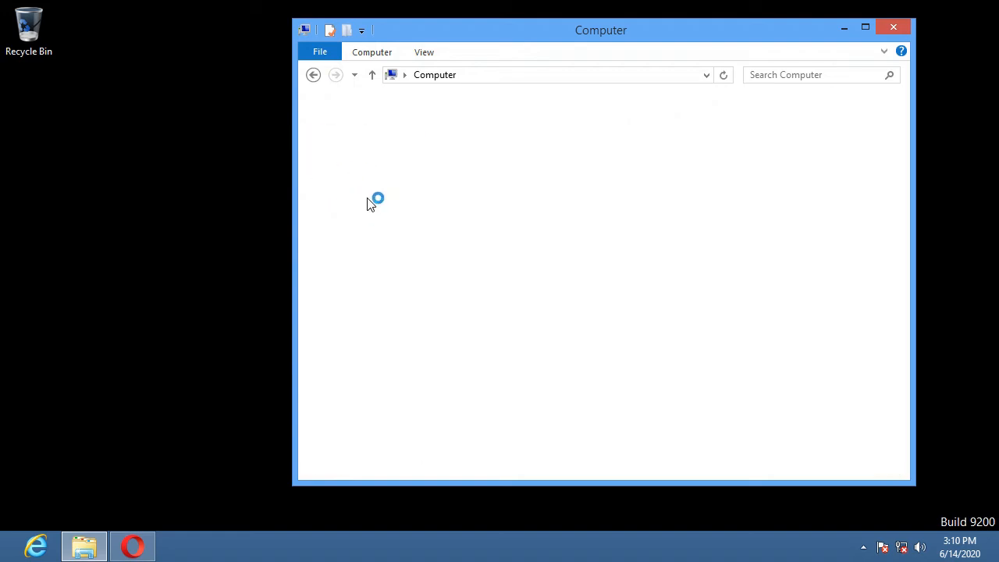
# Choose Network from the address bar dropdown and drag the blank window aside.
pyautogui.click(401, 74)
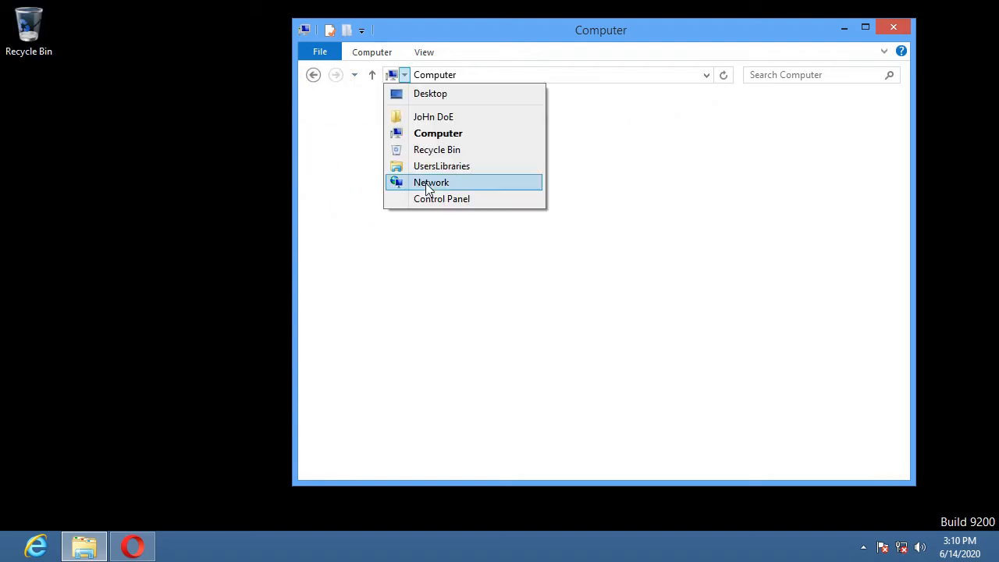
pyautogui.click(431, 182)
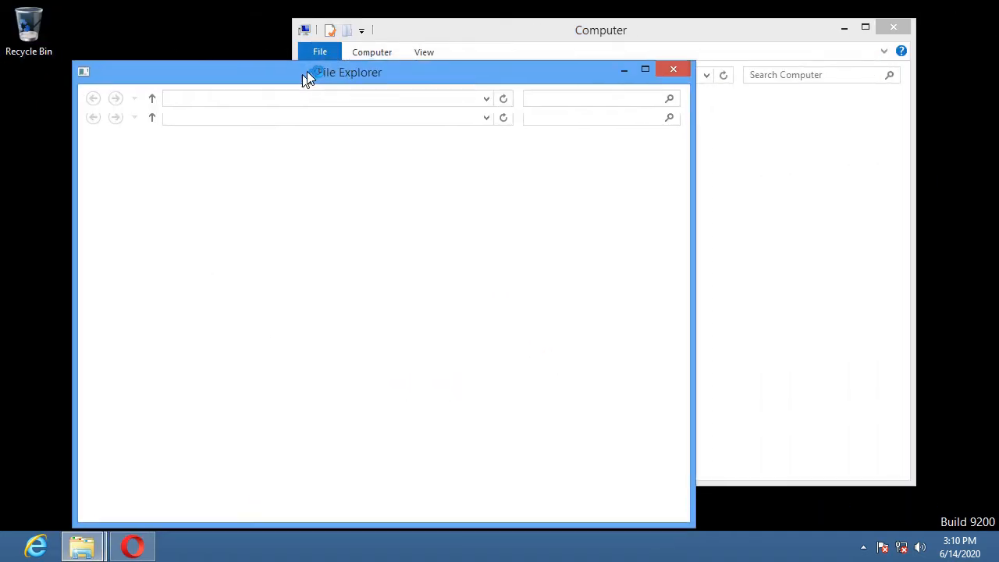
pyautogui.moveTo(348, 72); pyautogui.dragTo(215, 264)
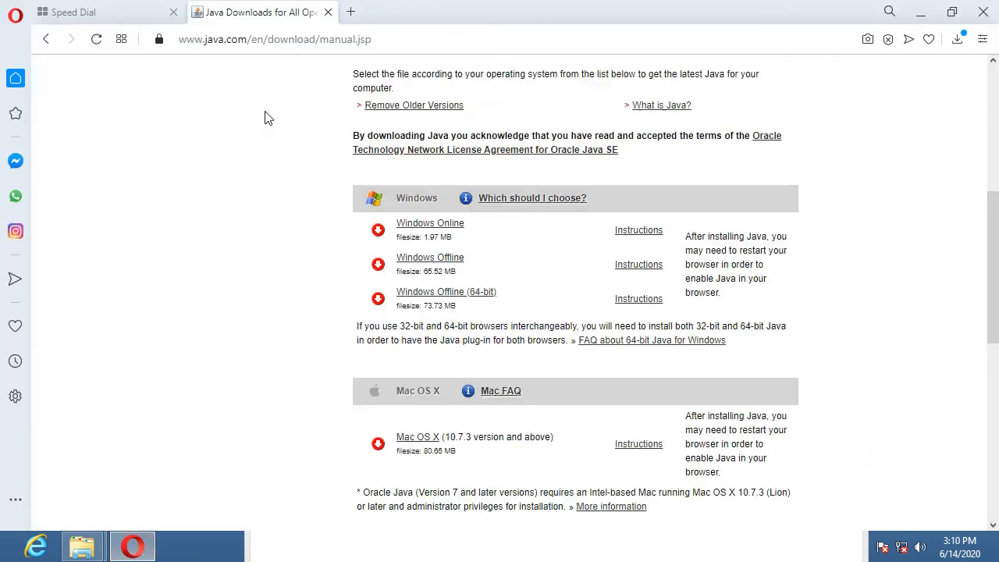
# Open a new Opera tab and search 'my computer is doing weird things please help me'.
pyautogui.click(504, 12)
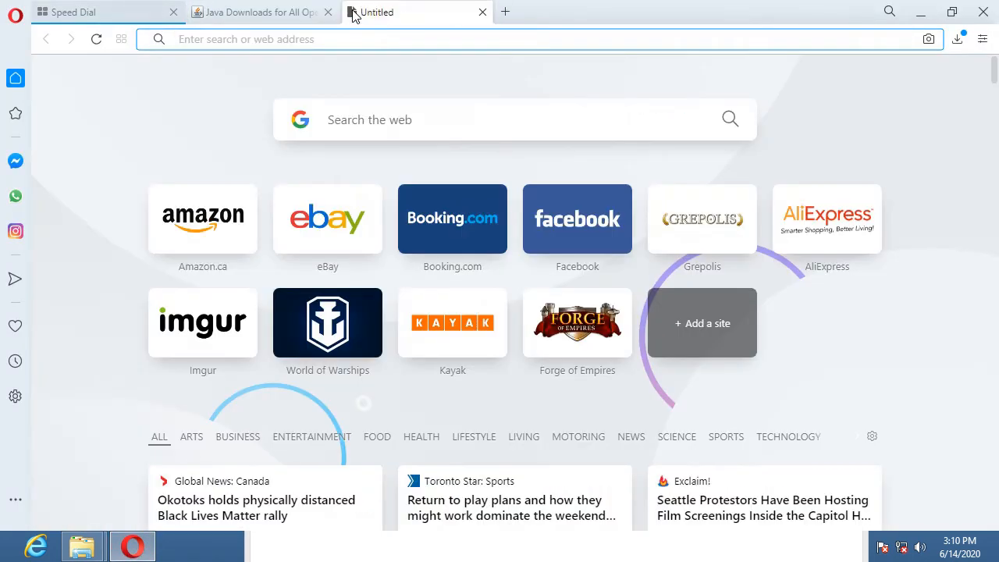
pyautogui.write('my computer is')
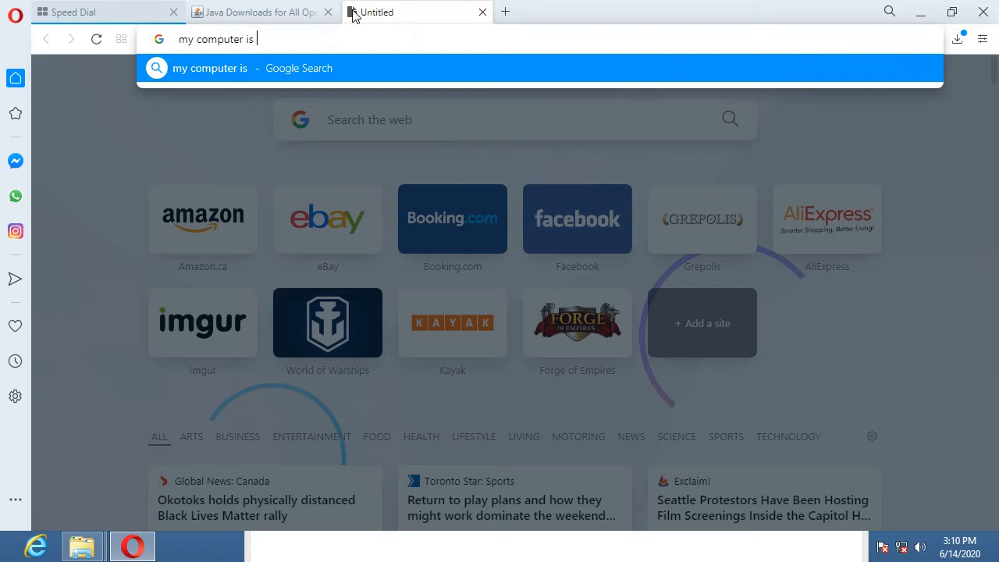
pyautogui.write('doing weird')
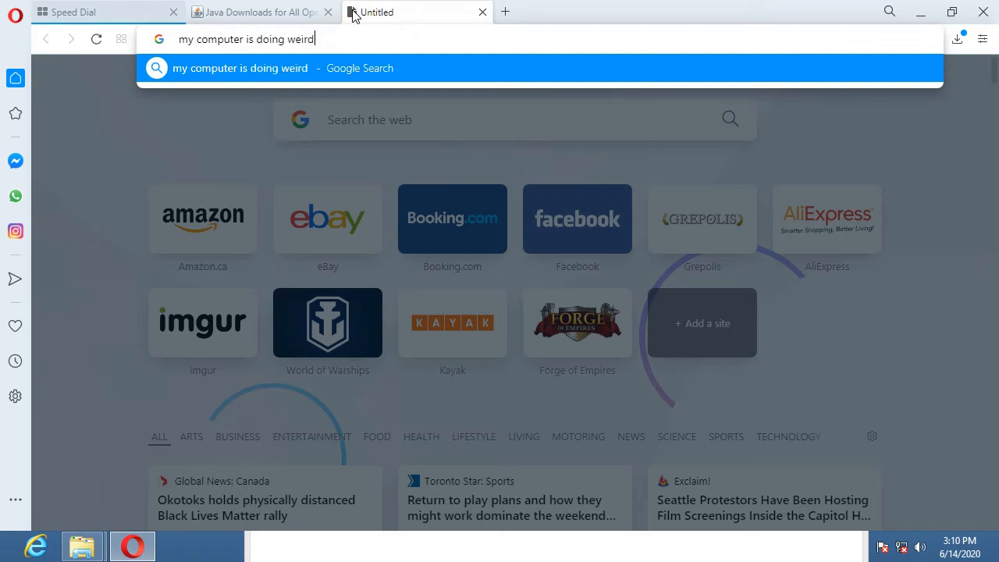
pyautogui.write('things please help me')
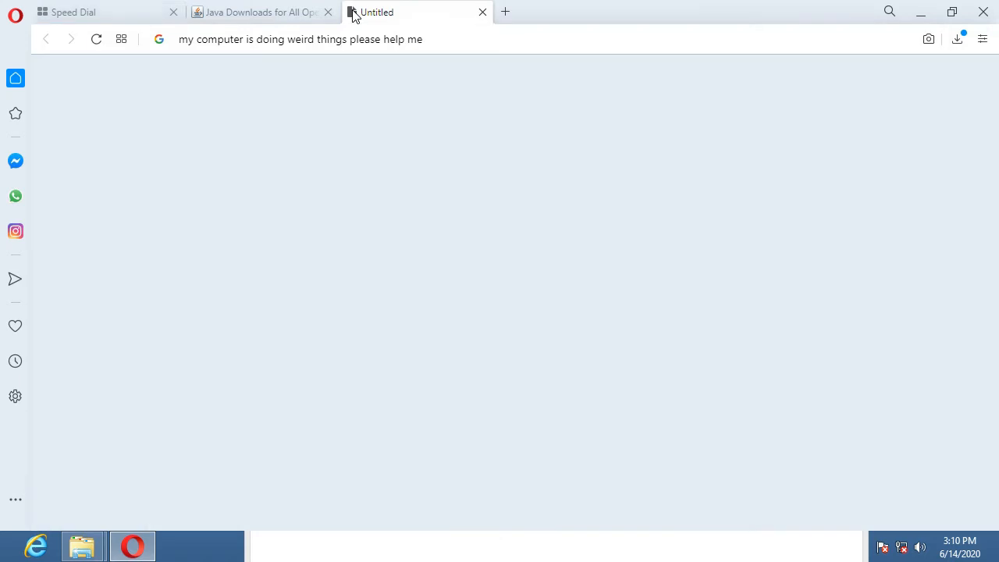
pyautogui.moveTo(343, 116)
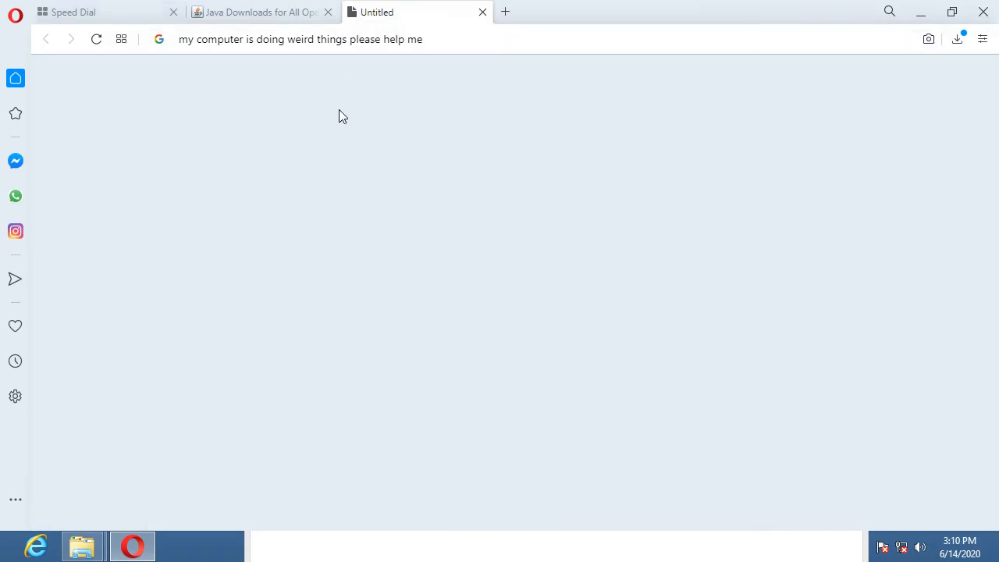
pyautogui.moveTo(332, 94)
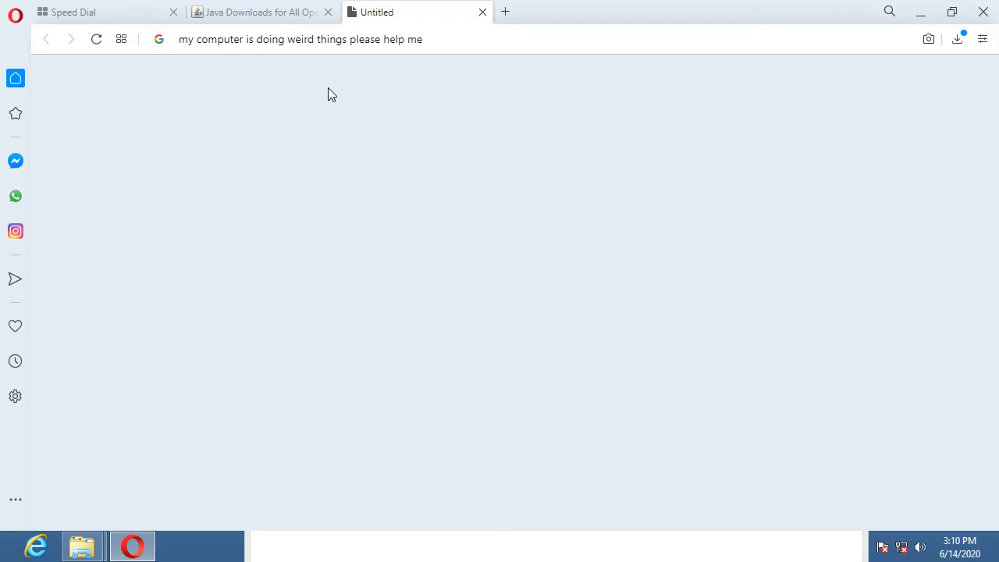
pyautogui.moveTo(61, 11)
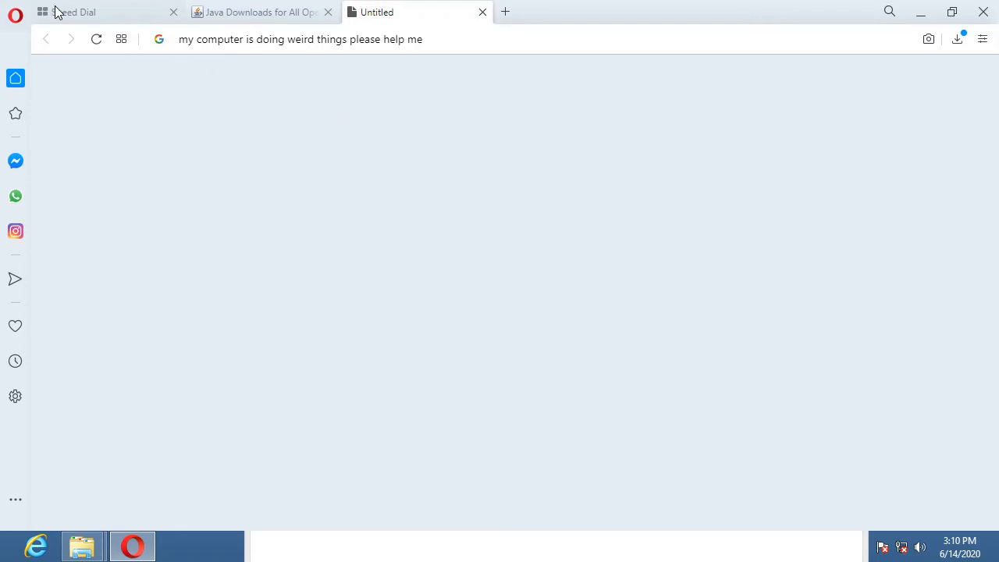